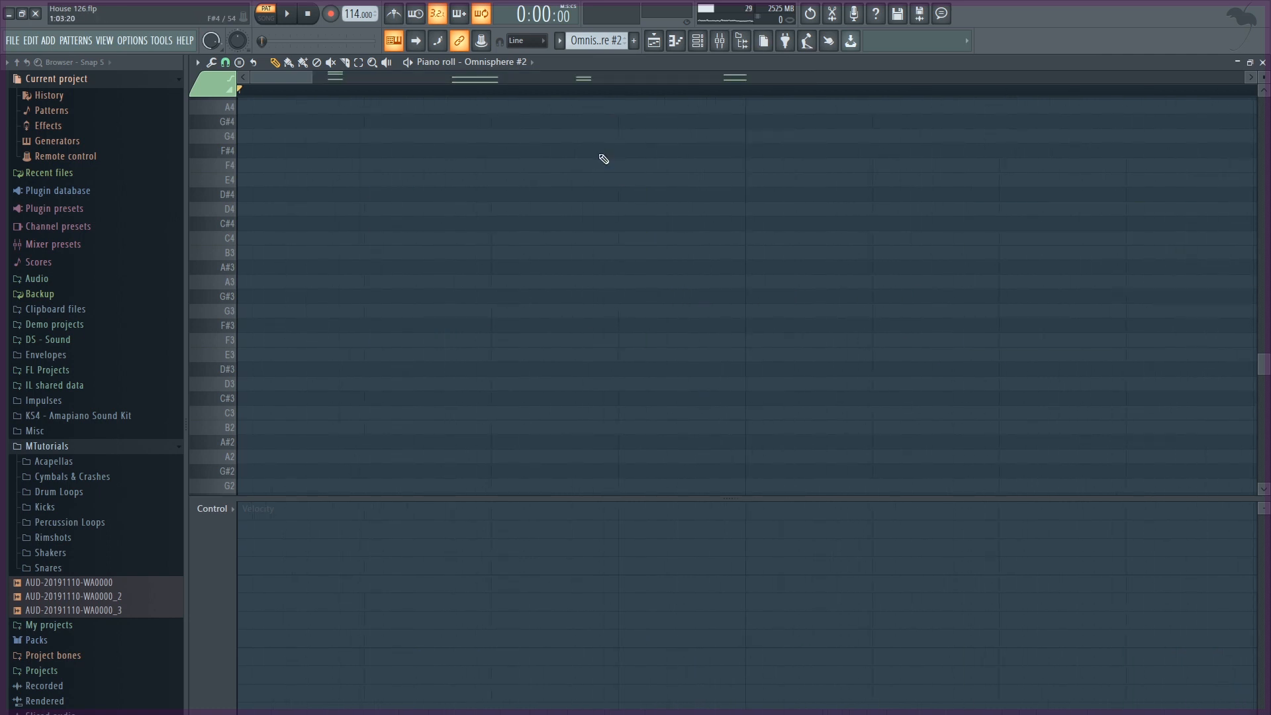
View the Velvet channel's chord pattern in the piano roll via the channel rack.
click(288, 14)
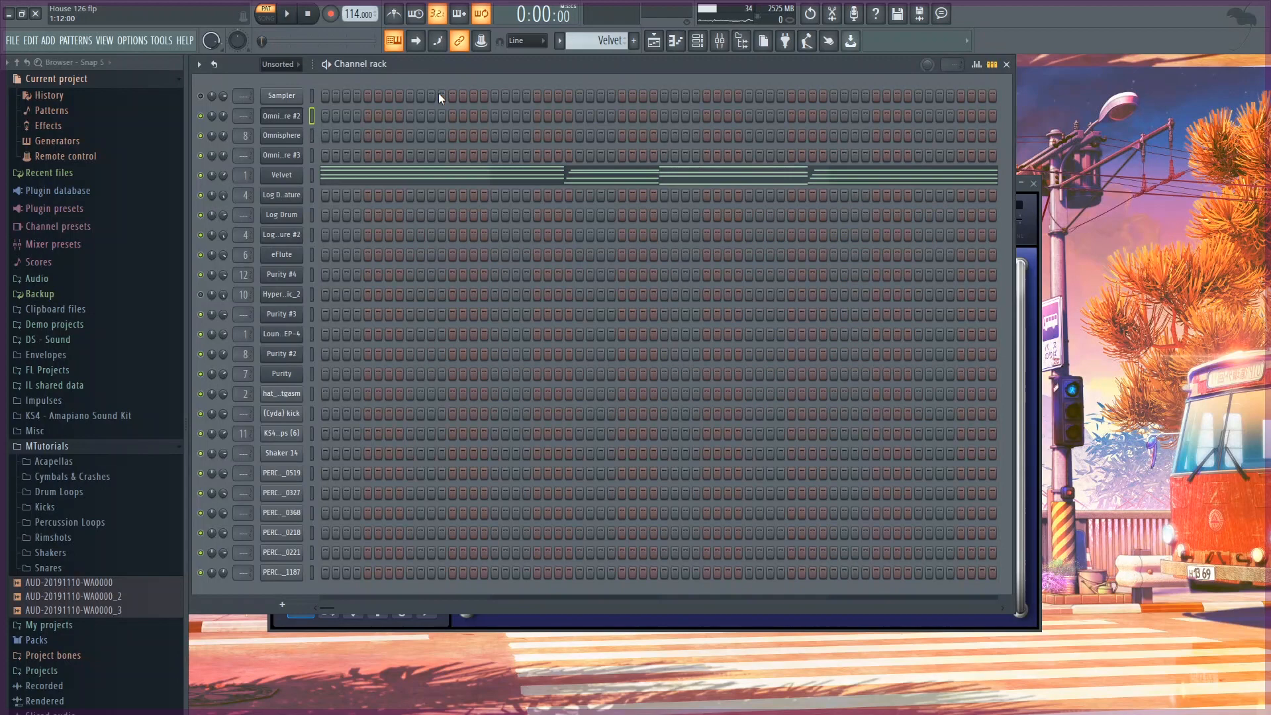
double_click(281, 176)
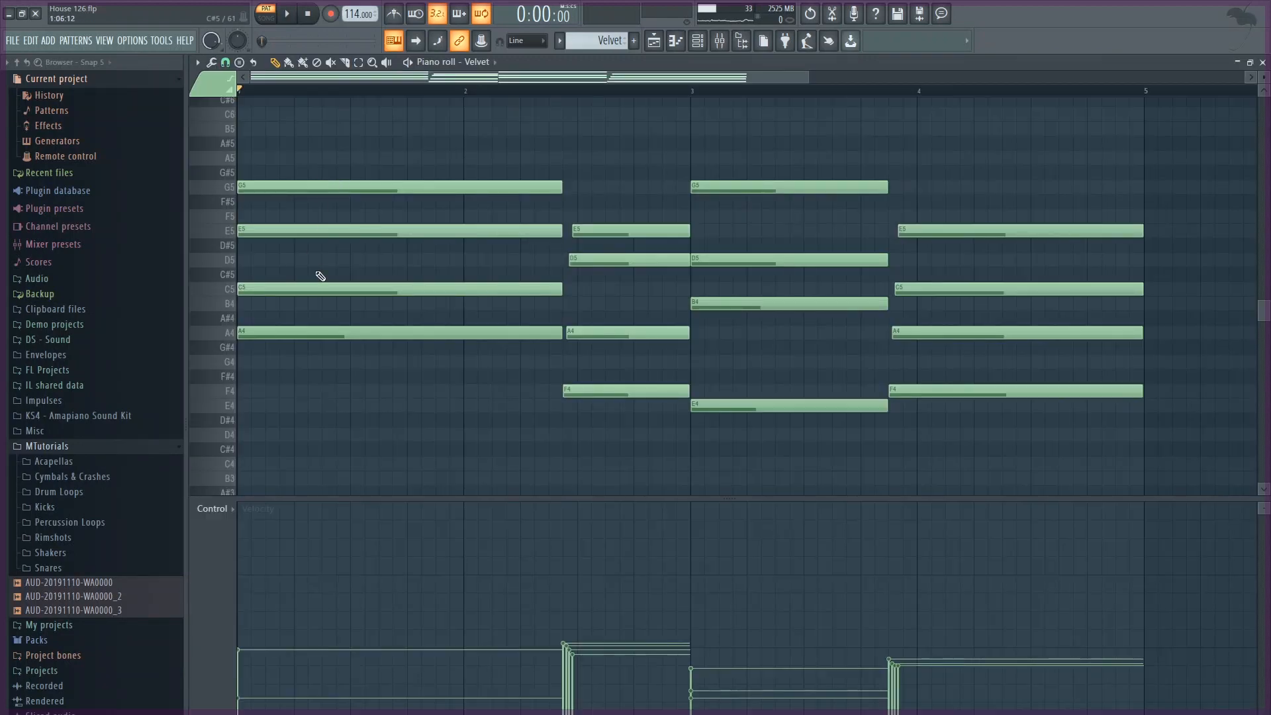
click(281, 175)
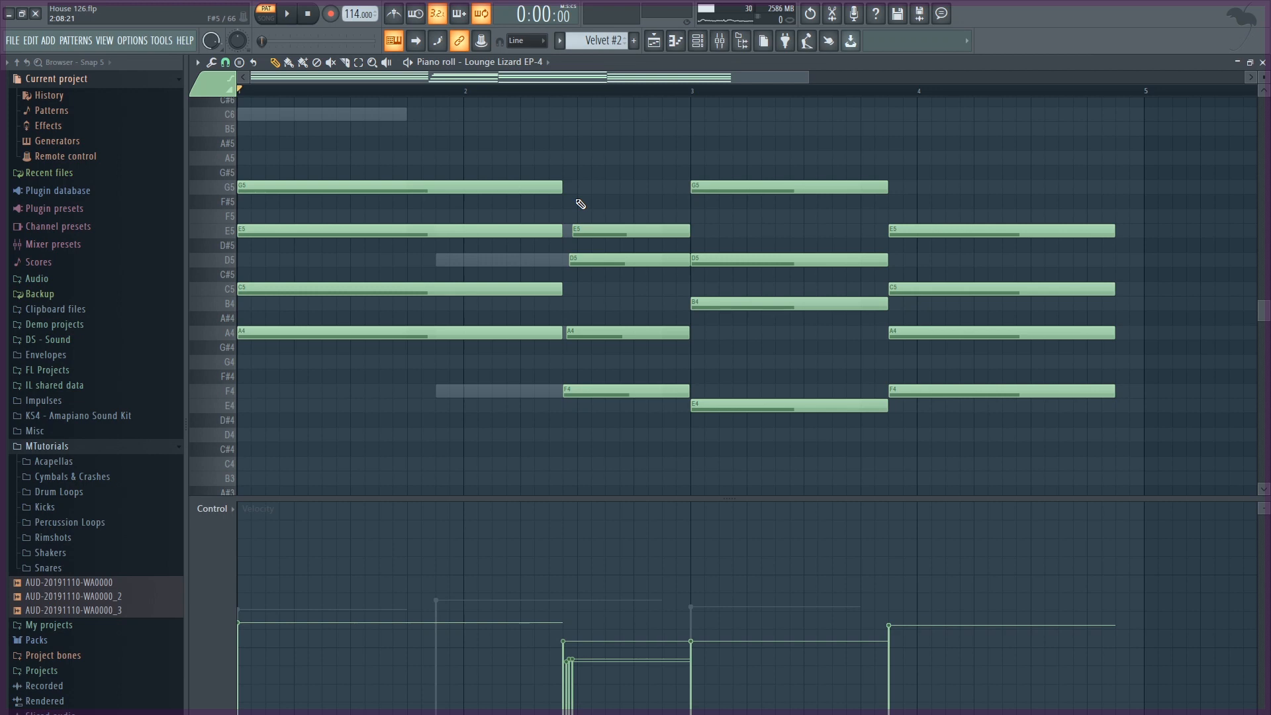
Return to the channel rack showing the log drum and flute note patterns.
click(294, 14)
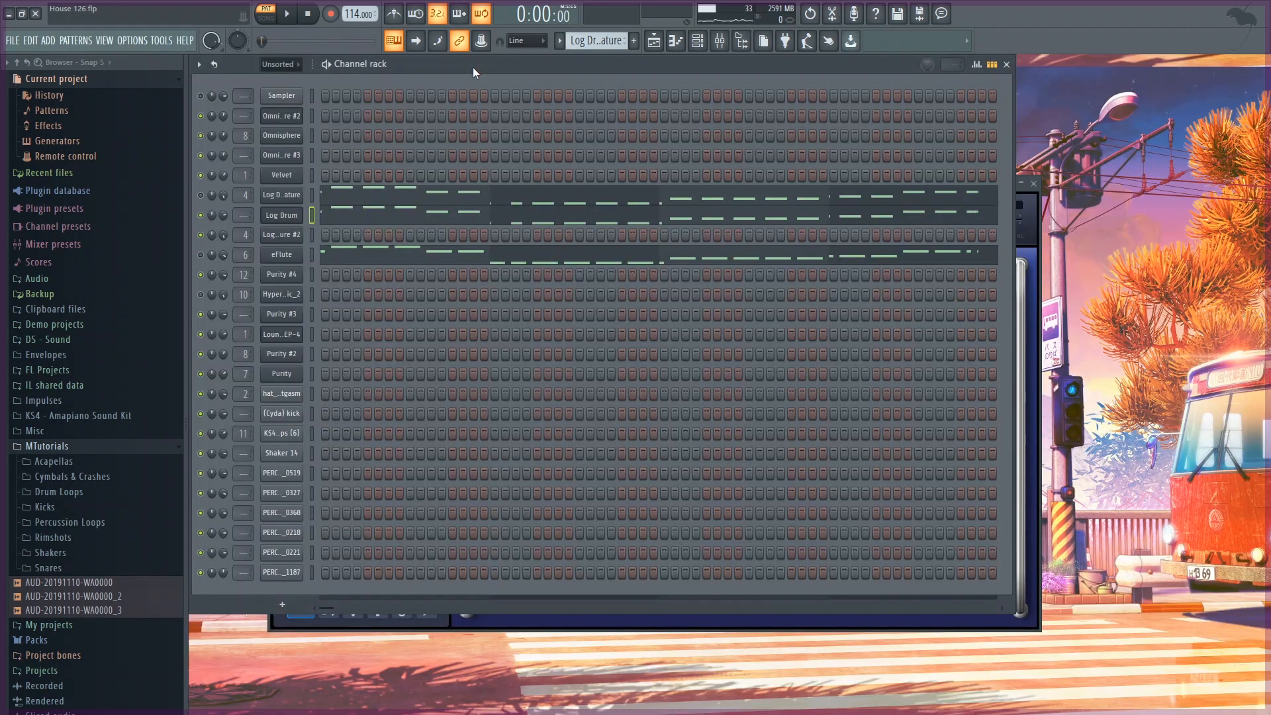
View the Log Drum bassline pattern in the piano roll and play it back.
click(280, 214)
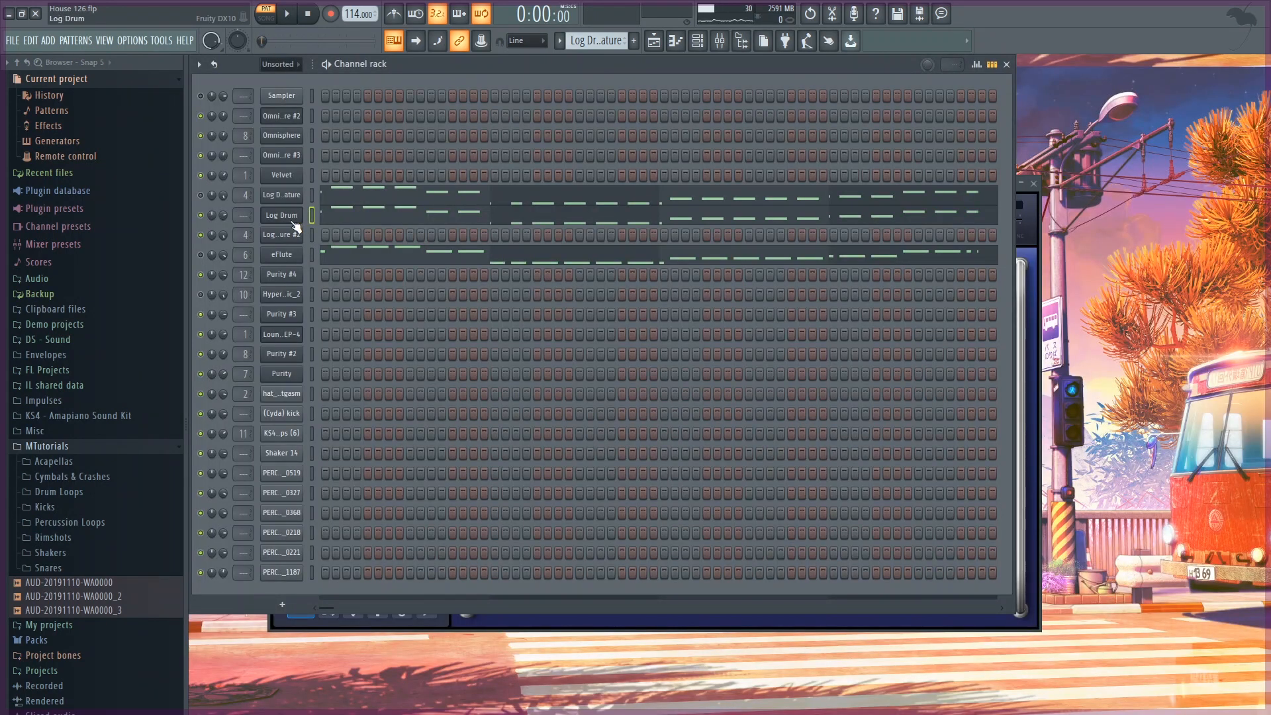
click(281, 215)
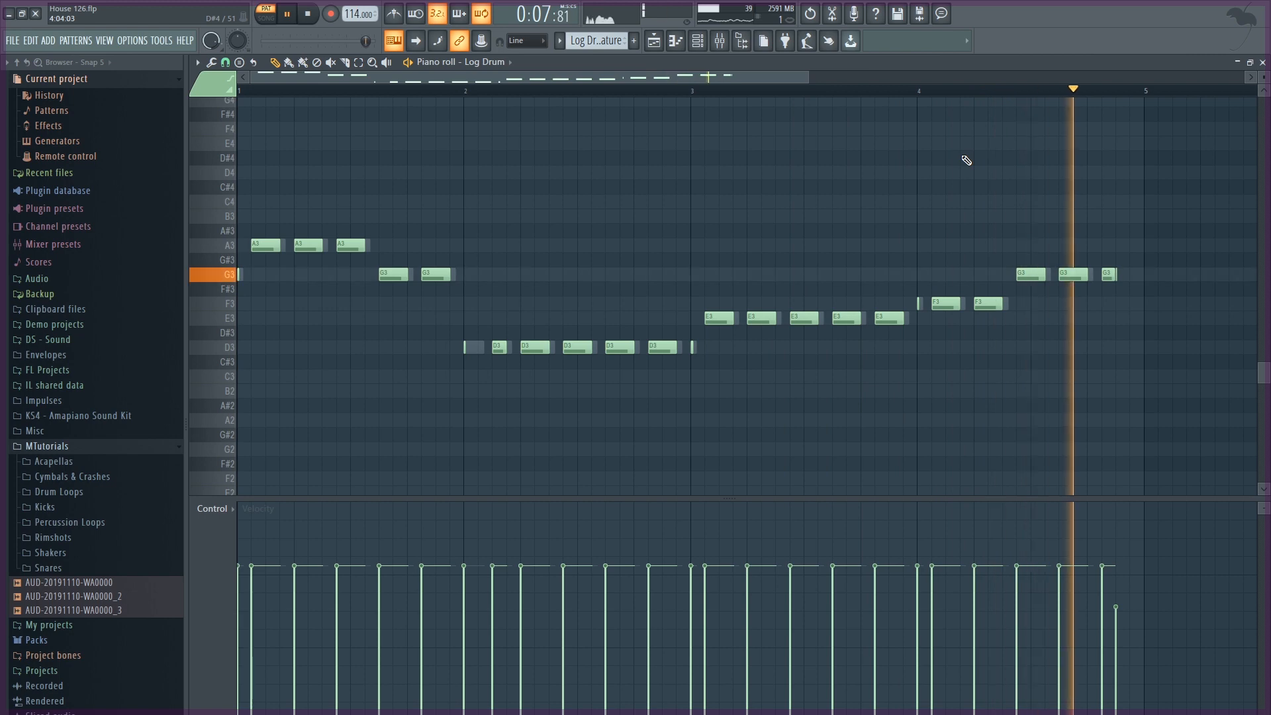
click(290, 14)
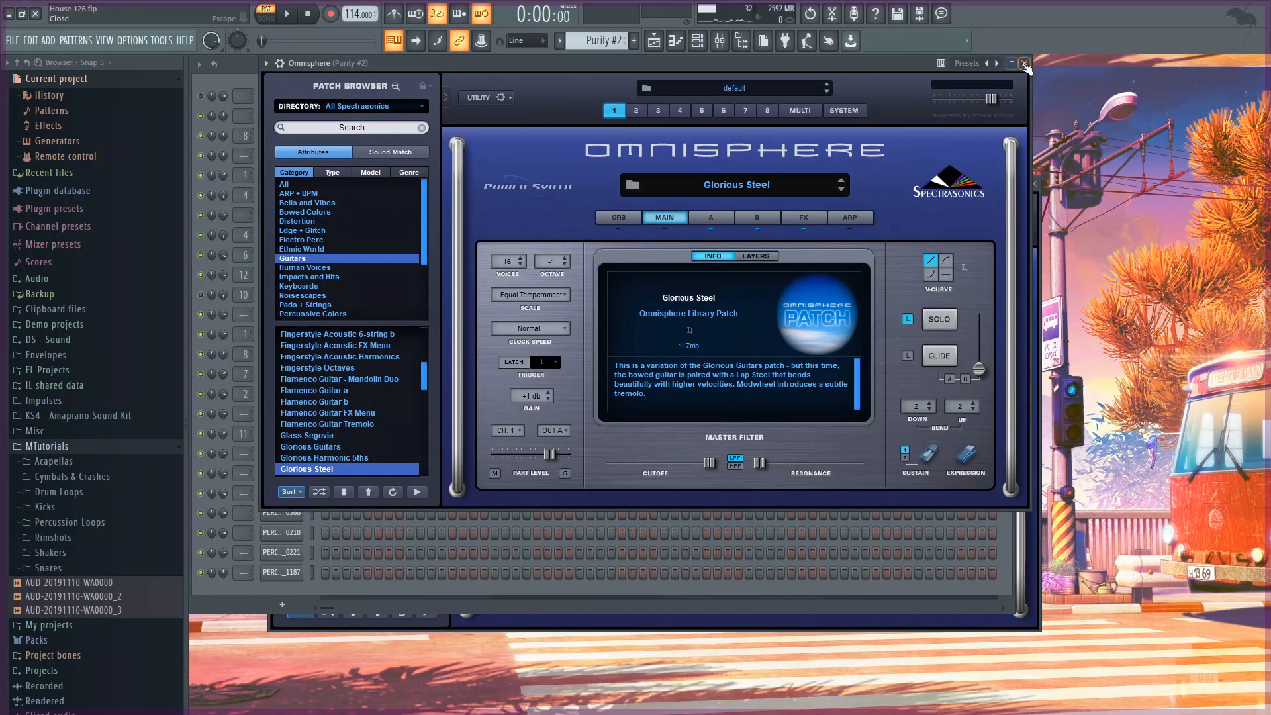
Close the Omnisphere plugin window to reveal its guitar melody in the piano roll.
click(1023, 63)
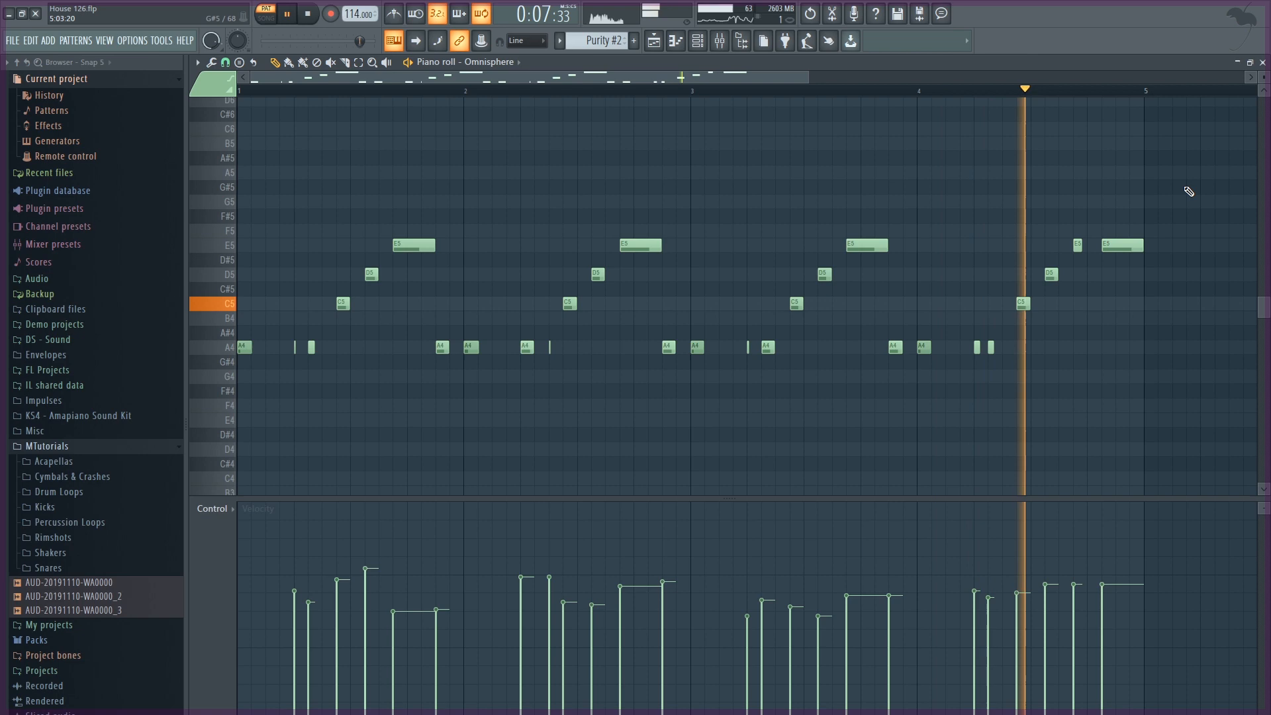
Return to the channel rack and bring up the hat_hatgasm channel's options.
click(317, 14)
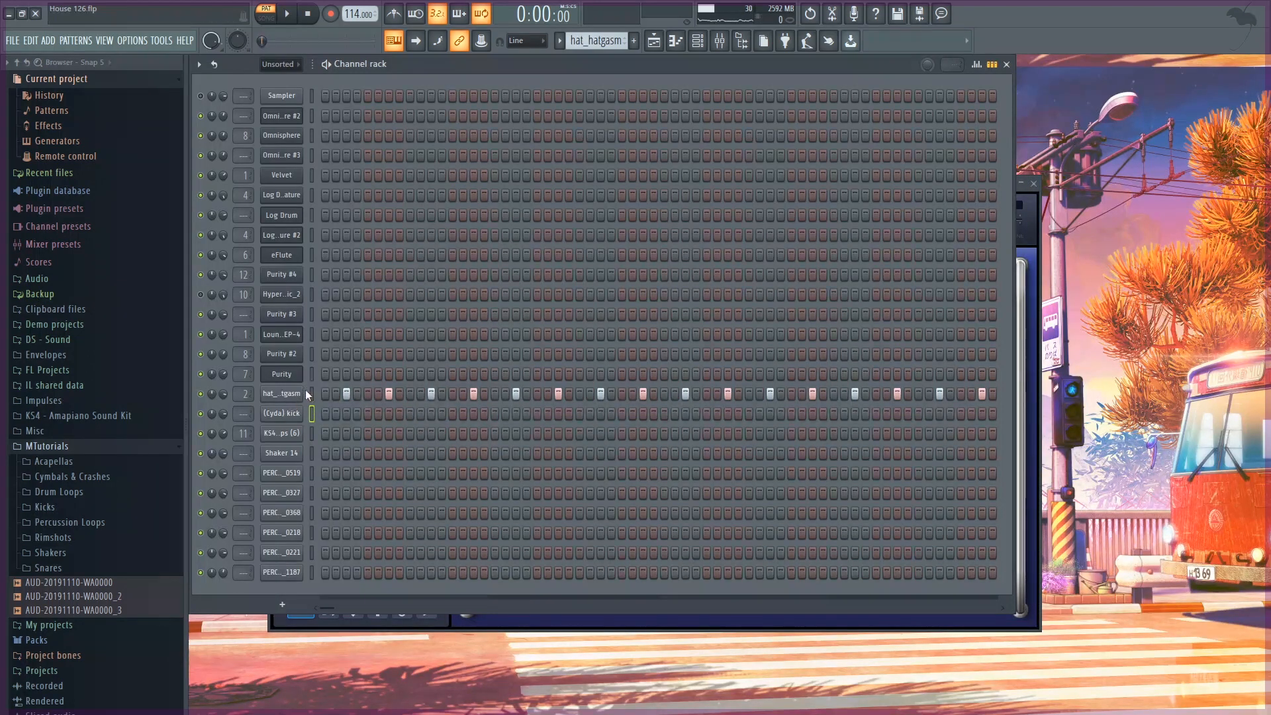
right_click(280, 394)
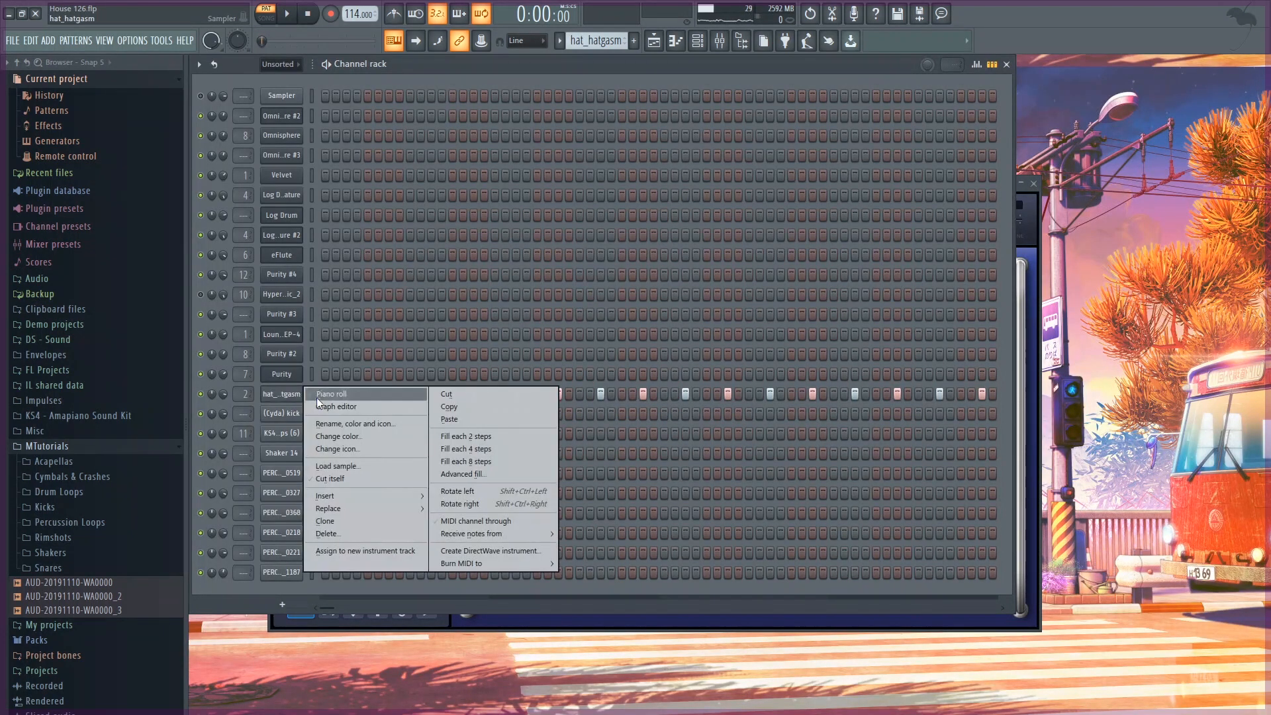
View the hat_hatgasm and shaker loops patterns in the piano roll.
click(331, 394)
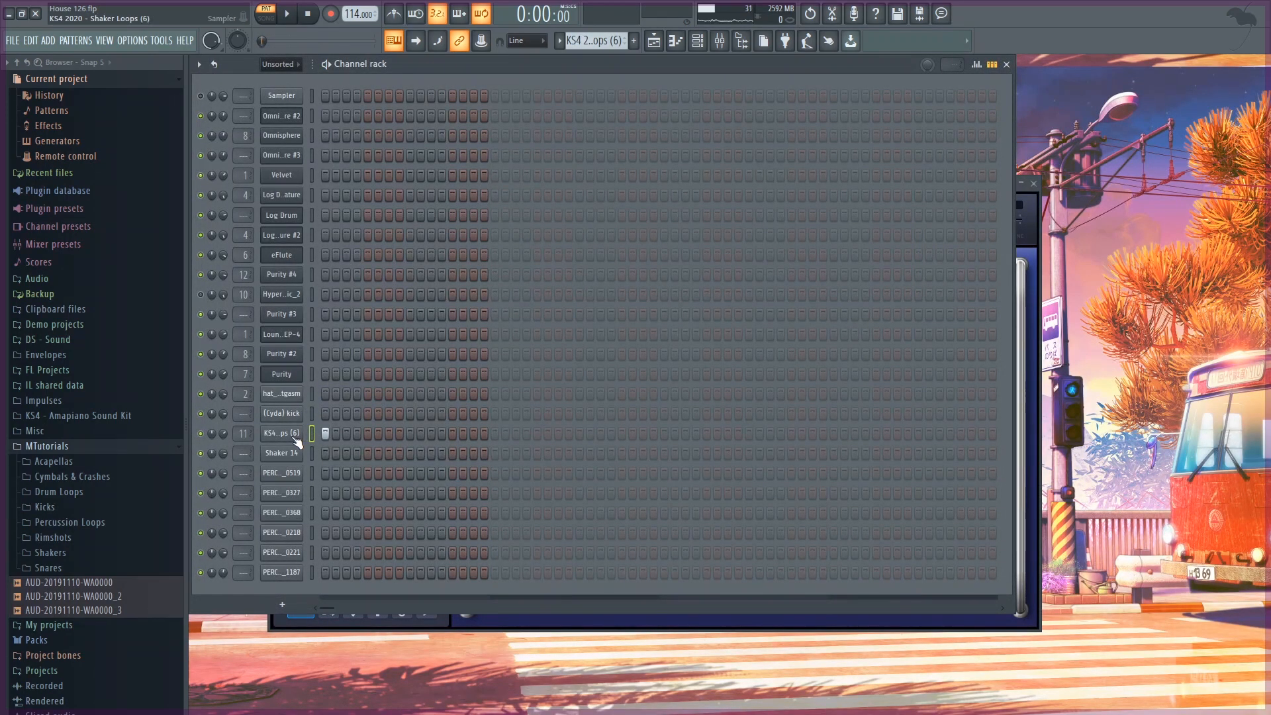
right_click(280, 433)
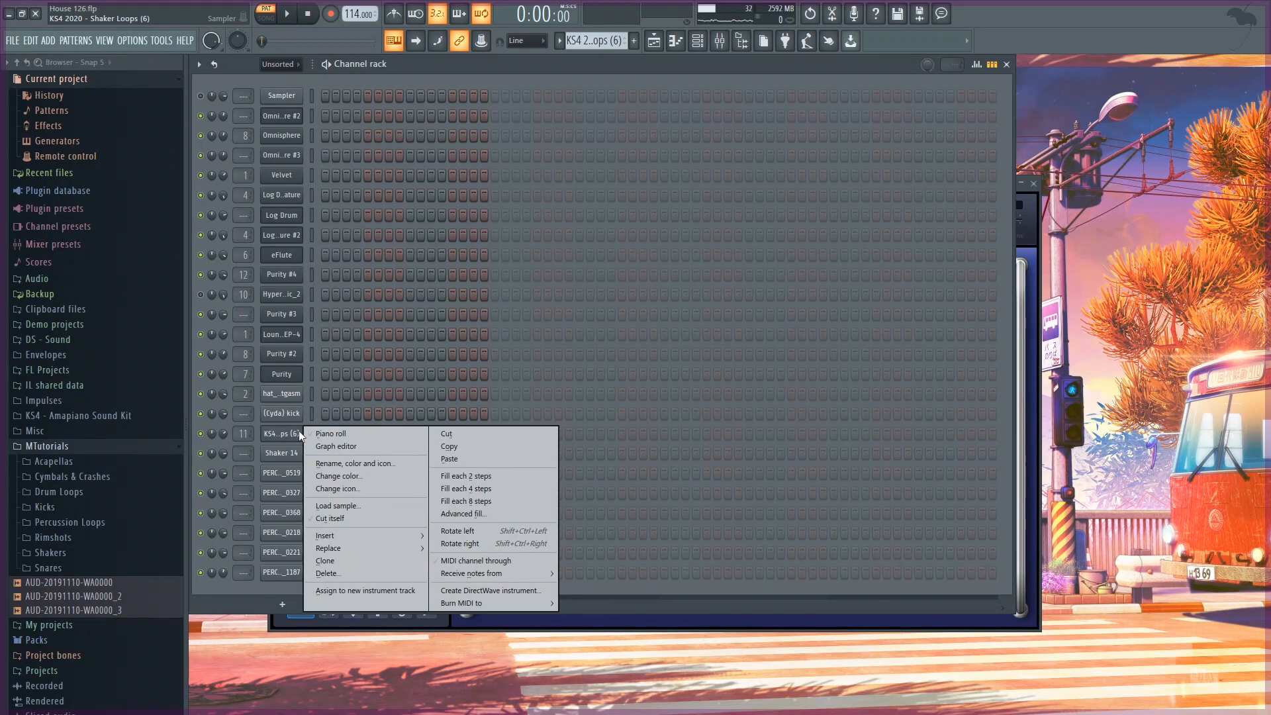
click(331, 433)
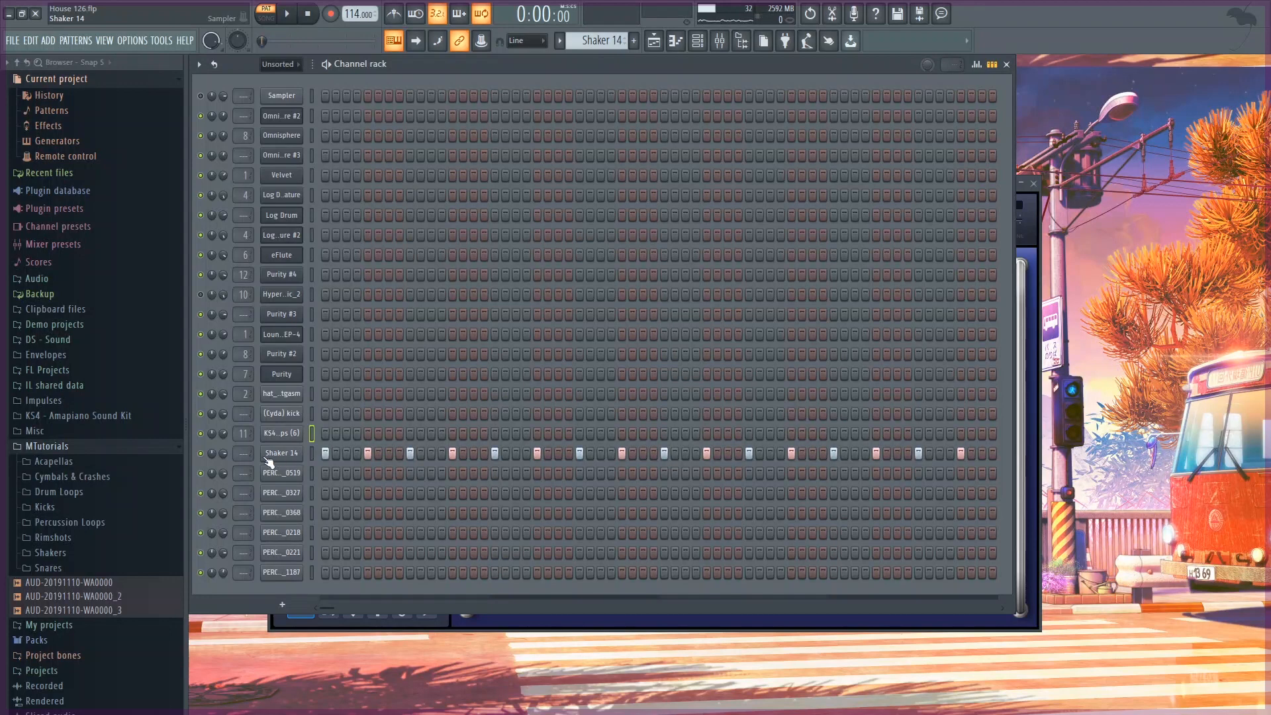
Play the Shaker 14 notes, then switch the piano roll to PERCUSSION_0327.
double_click(281, 453)
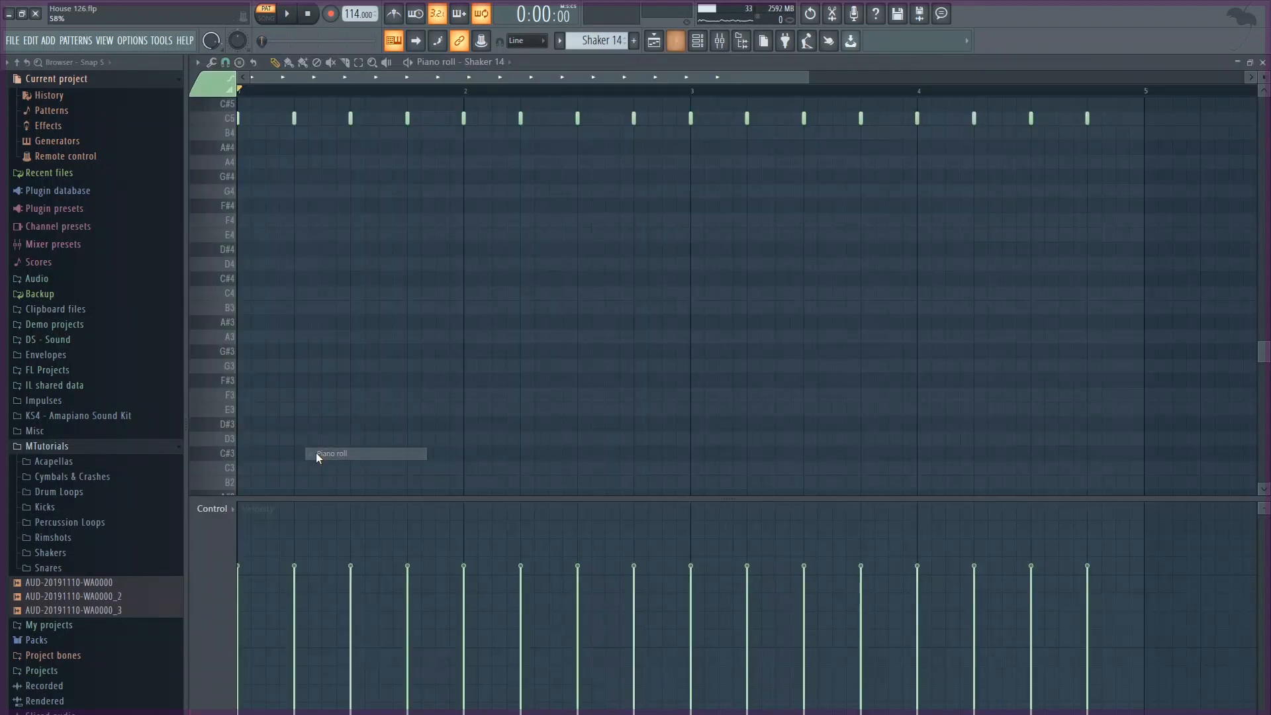
click(281, 16)
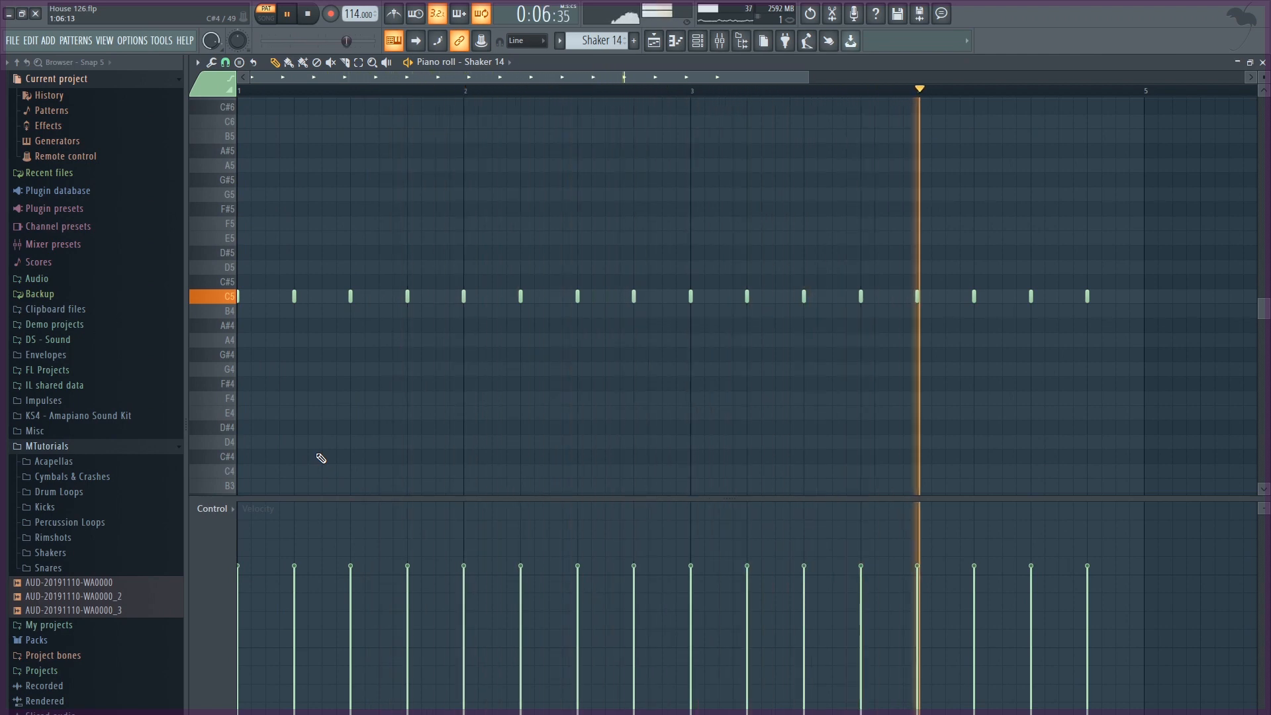
click(302, 15)
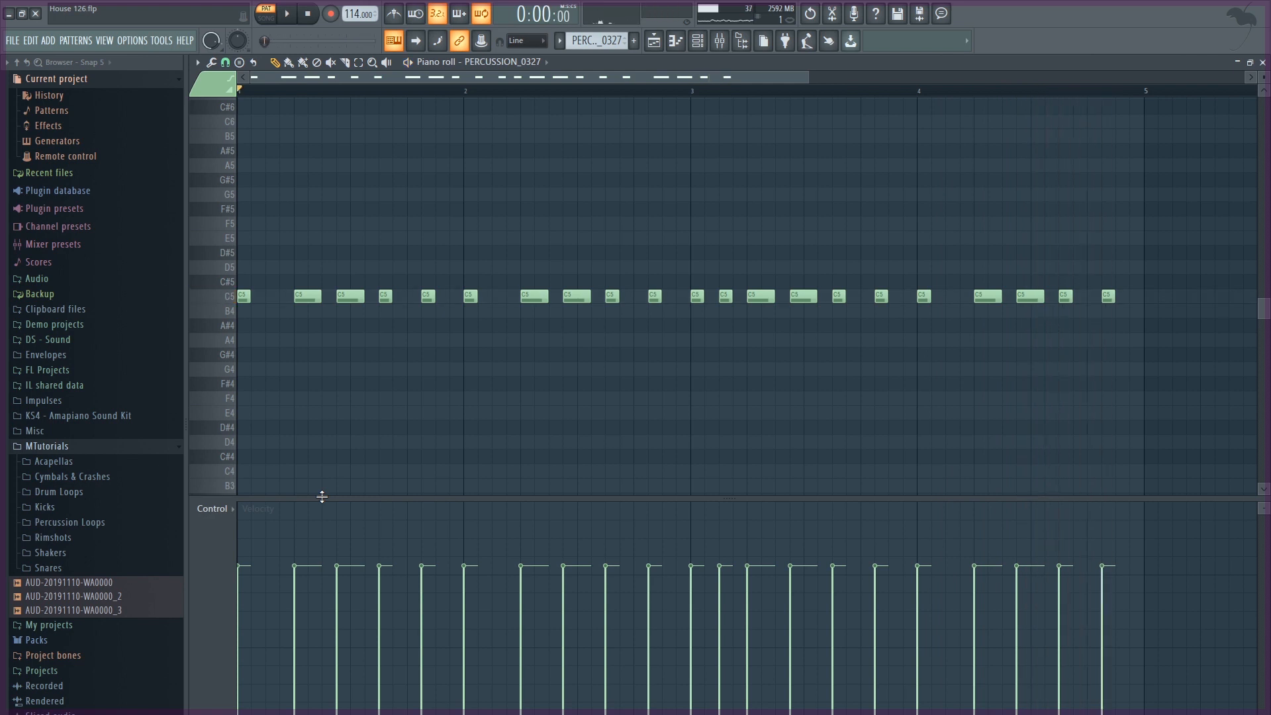
Switch the piano roll through PERCUSSION_0221 to PERCUSSION_1187 and play it.
click(288, 13)
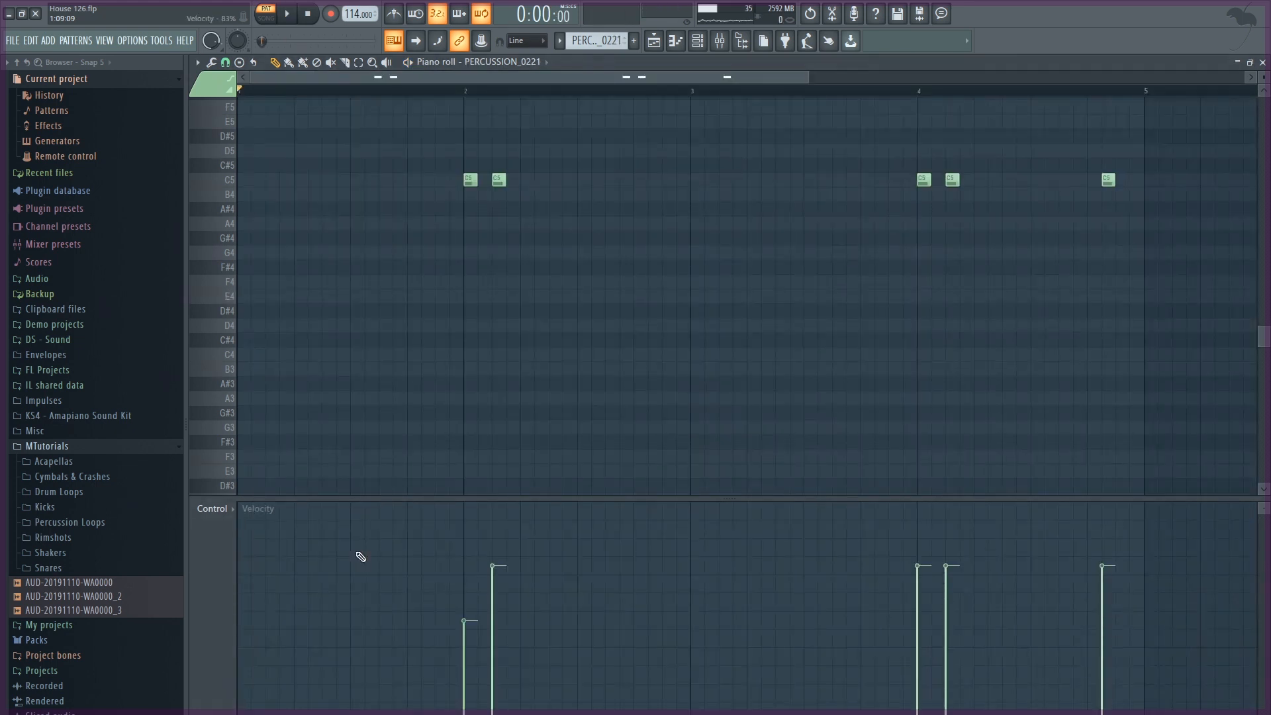
click(290, 14)
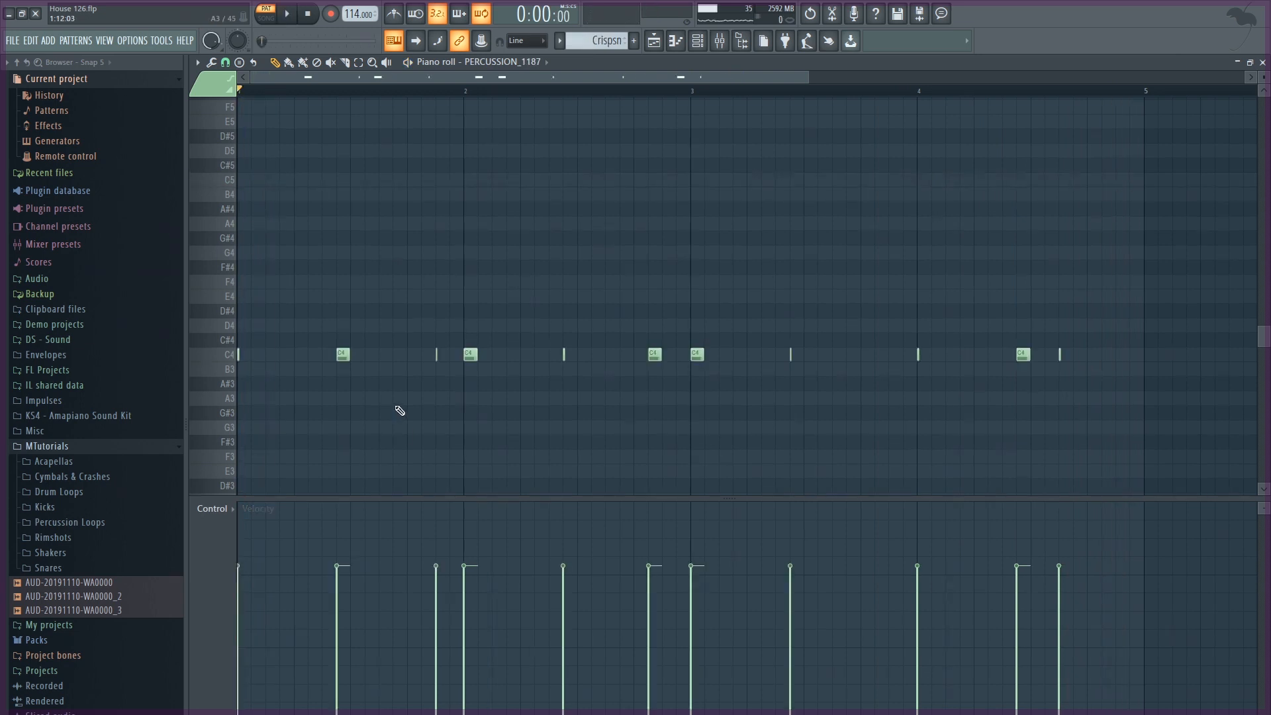
click(286, 14)
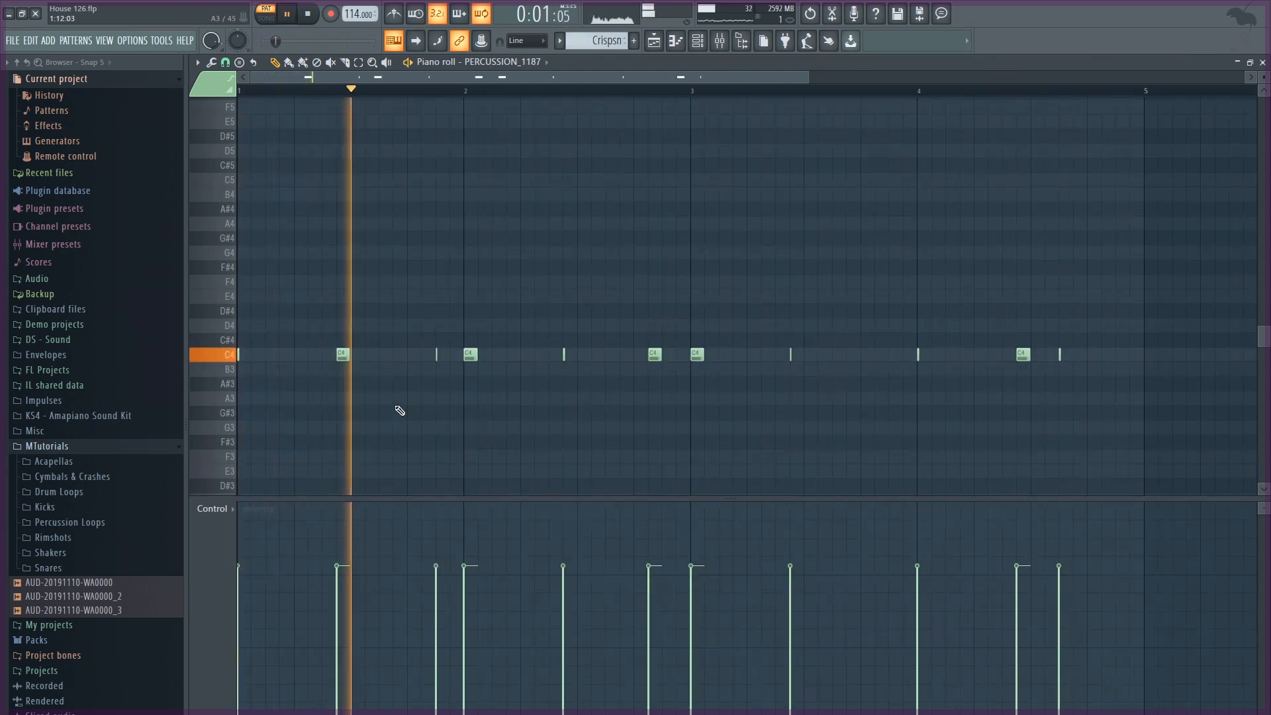